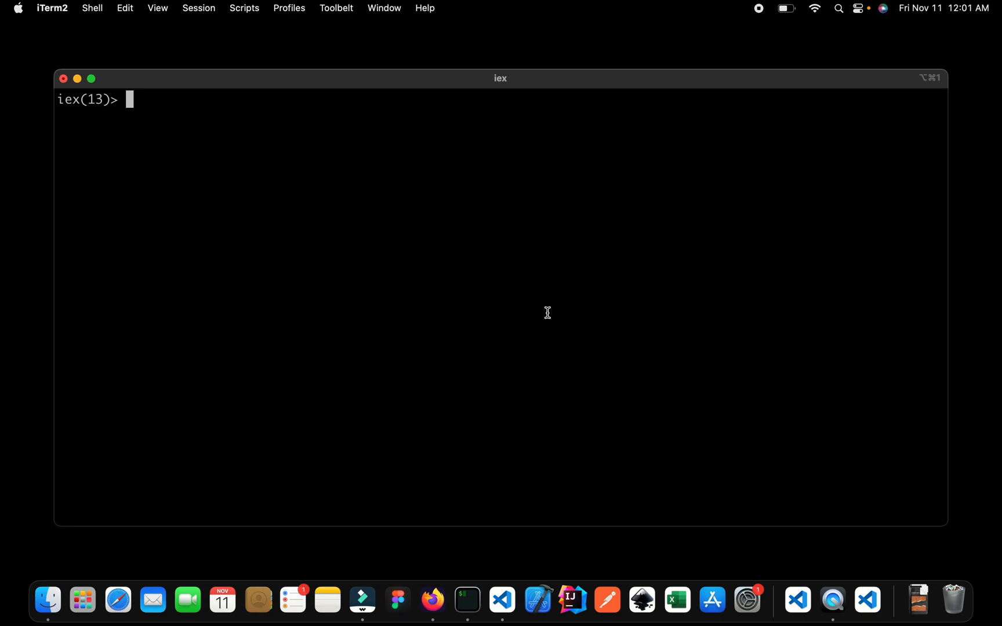
{"action": "mouse_move", "coordinate": [499, 289]}
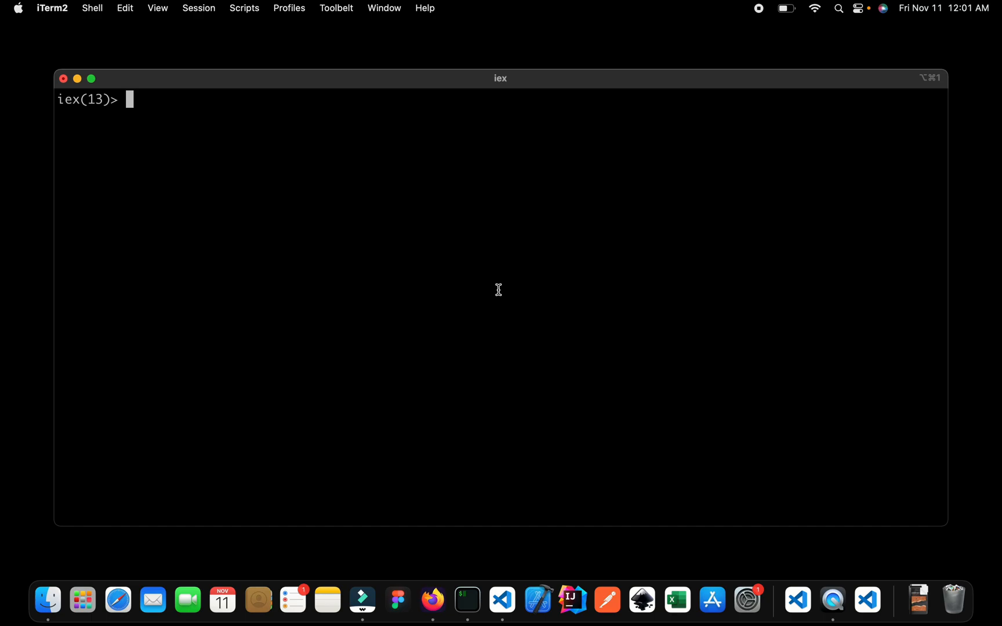
- Exit the current IEx session and launch a fresh one with iex
{"action": "key", "text": "ctrl+c"}
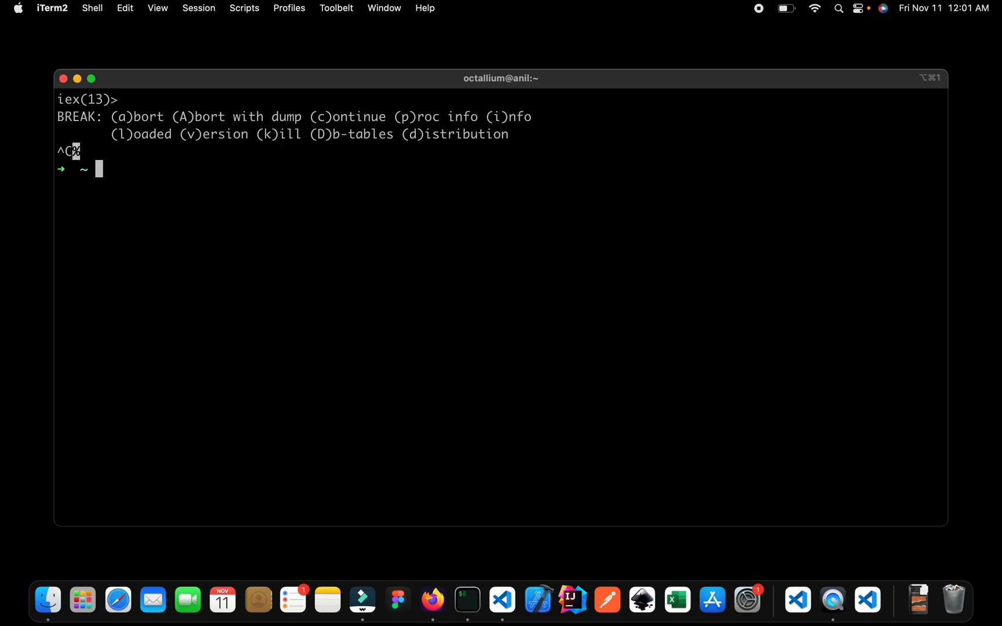
{"action": "type", "text": "iex"}
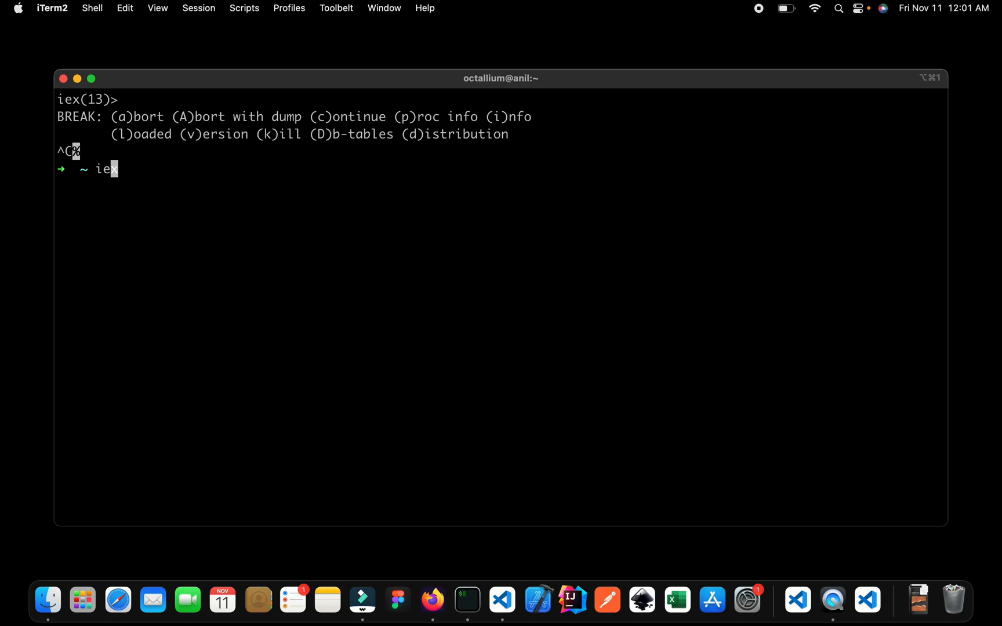
{"action": "key", "text": "Return"}
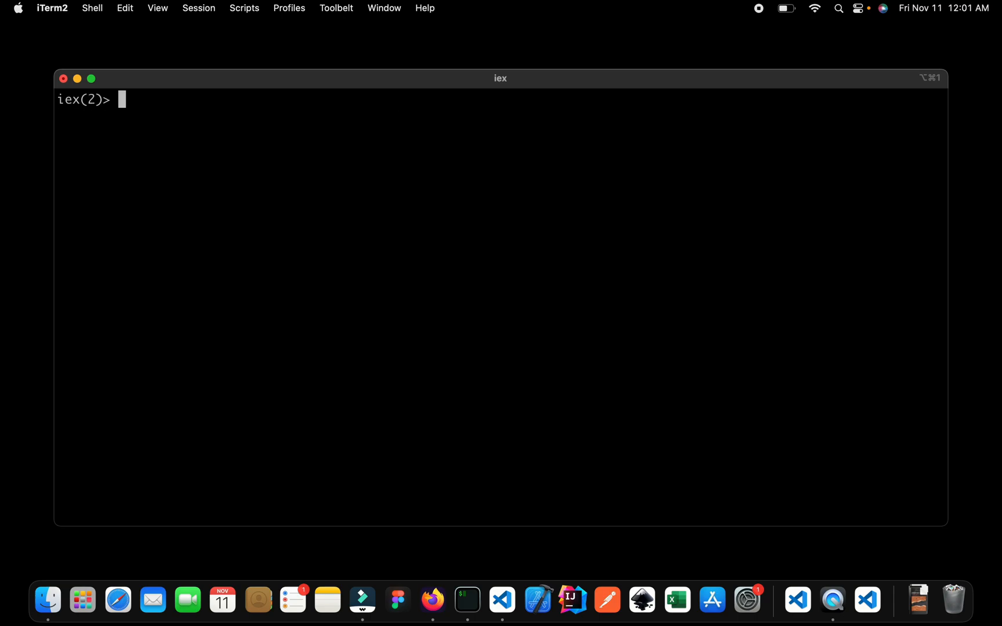
- Evaluate the match [a, a] = [1, 1], then check that a returns 1
{"action": "type", "text": "[a,"}
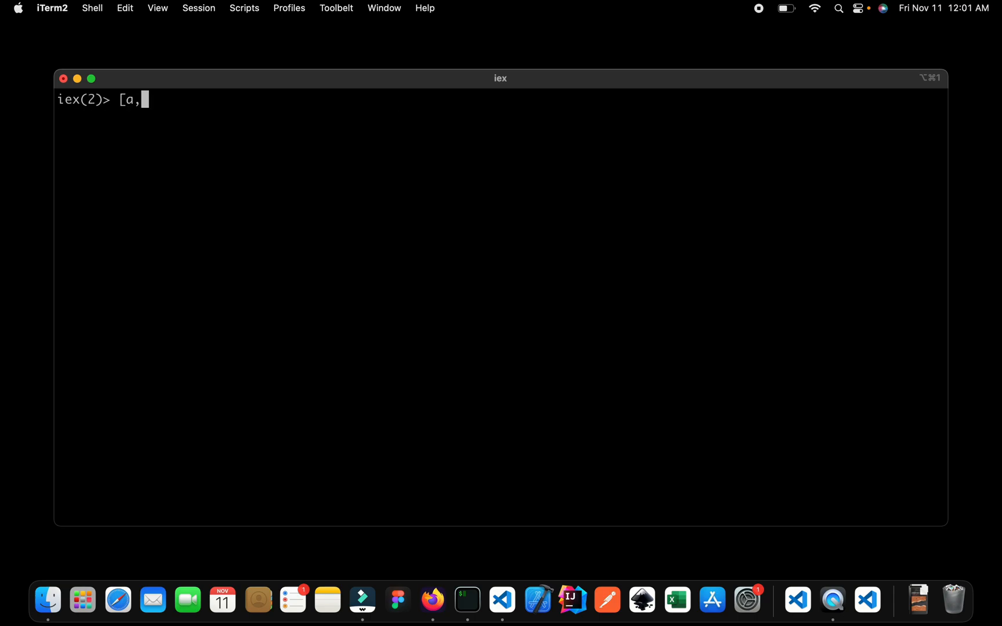
{"action": "type", "text": "a] = ["}
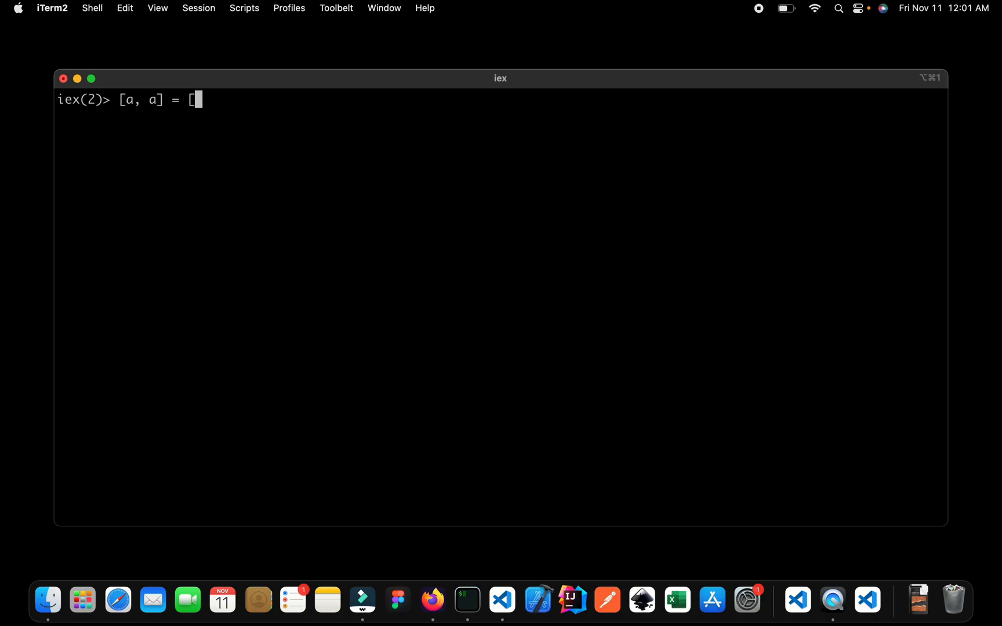
{"action": "type", "text": "1, 1"}
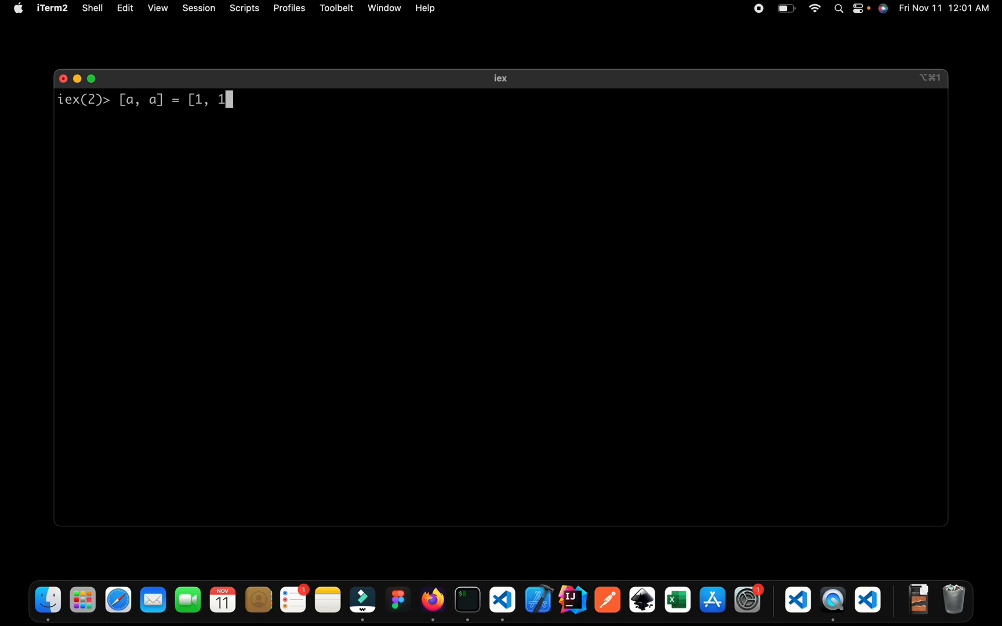
{"action": "key", "text": "Return"}
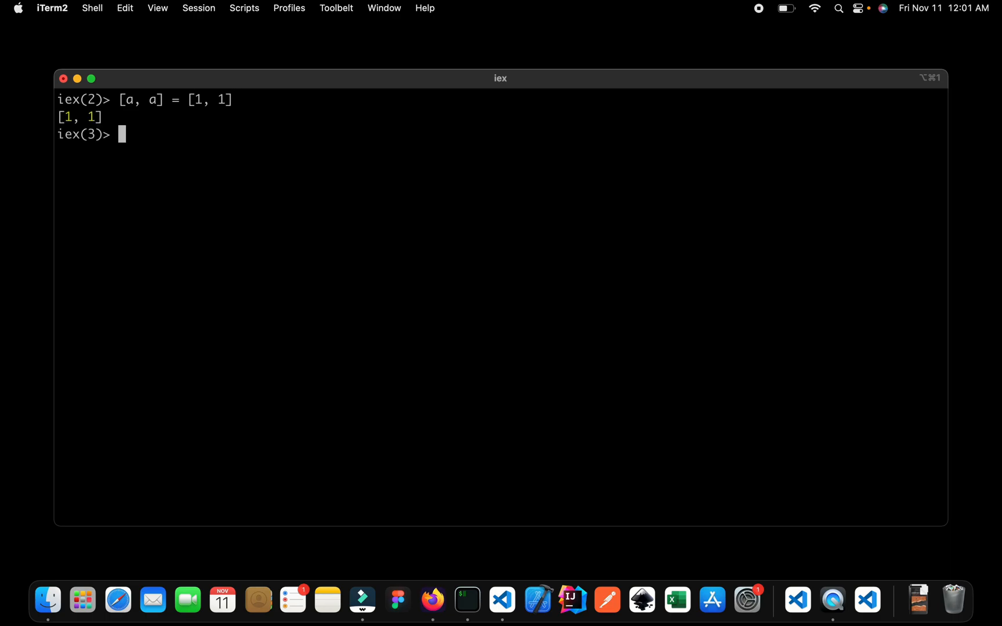
{"action": "mouse_move", "coordinate": [496, 262]}
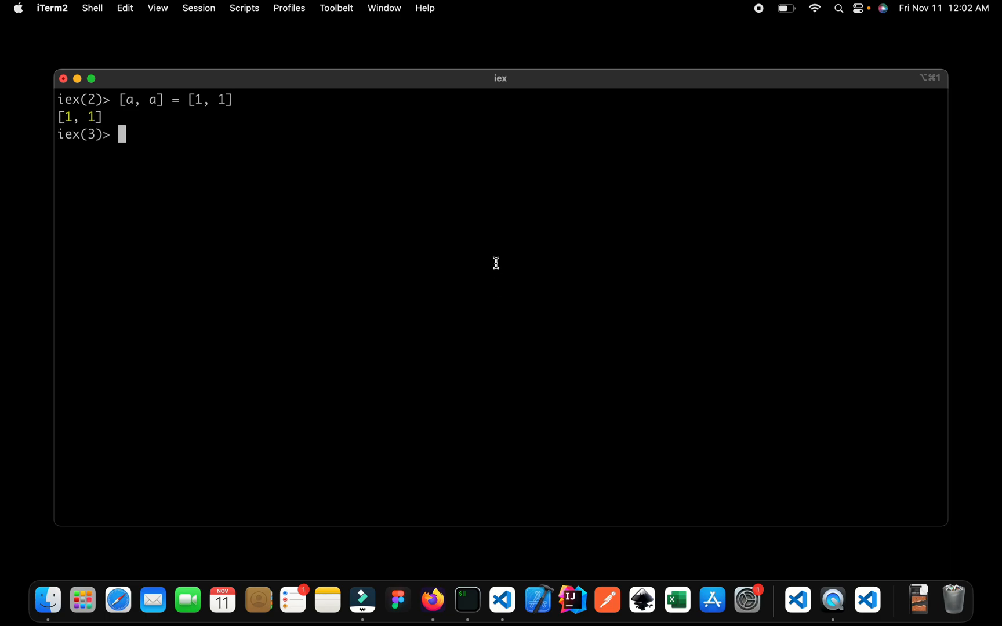
{"action": "mouse_move", "coordinate": [205, 104]}
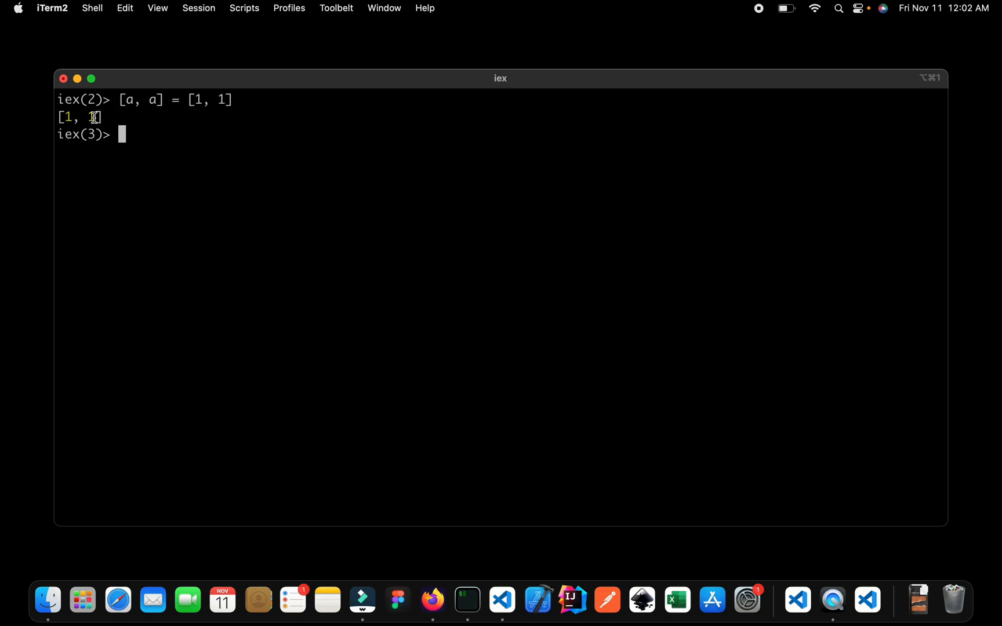
{"action": "mouse_move", "coordinate": [175, 158]}
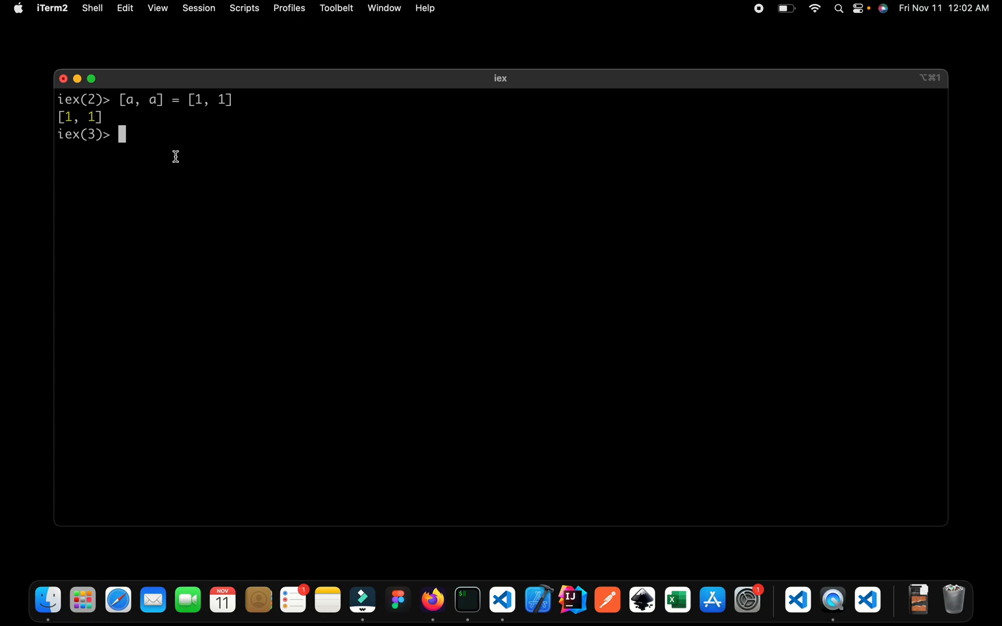
{"action": "type", "text": "a"}
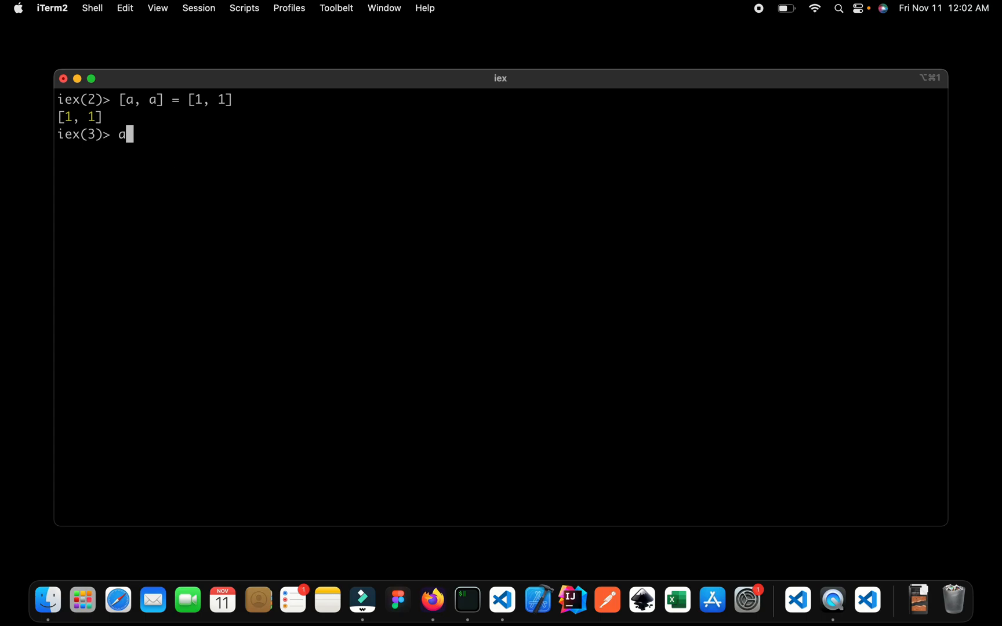
{"action": "key", "text": "Return"}
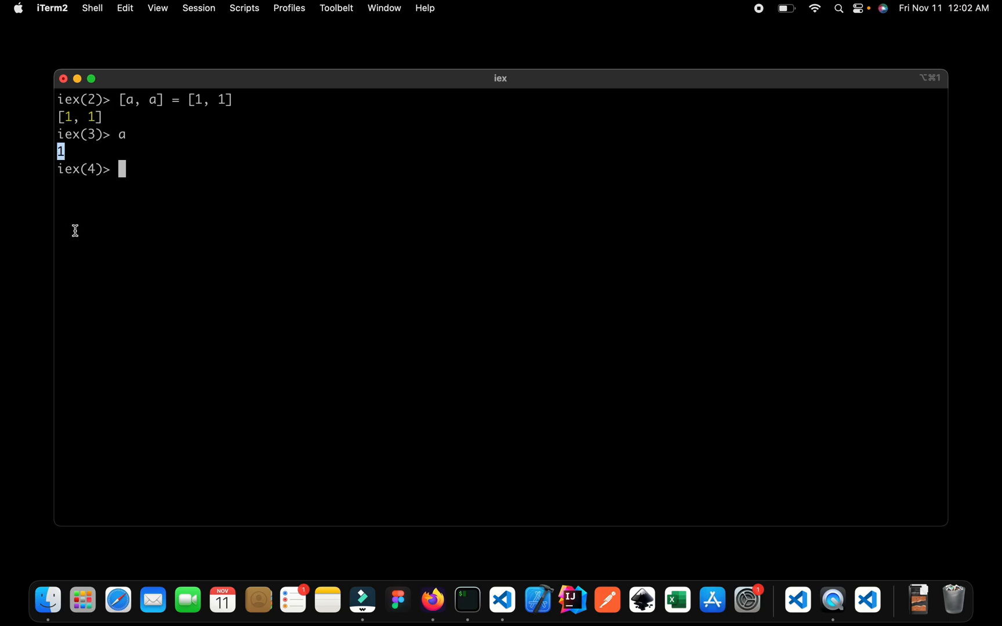
{"action": "mouse_move", "coordinate": [645, 324]}
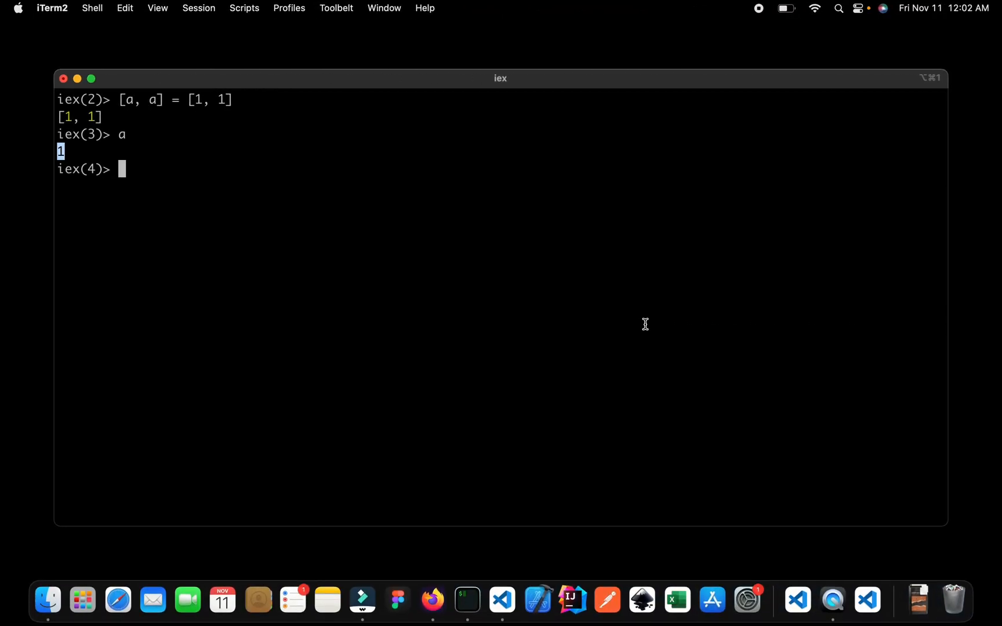
- Evaluate [a, a] = [1, 2], producing a MatchError for right-hand value [1, 2]
{"action": "type", "text": "[a, a] = [1, 1]"}
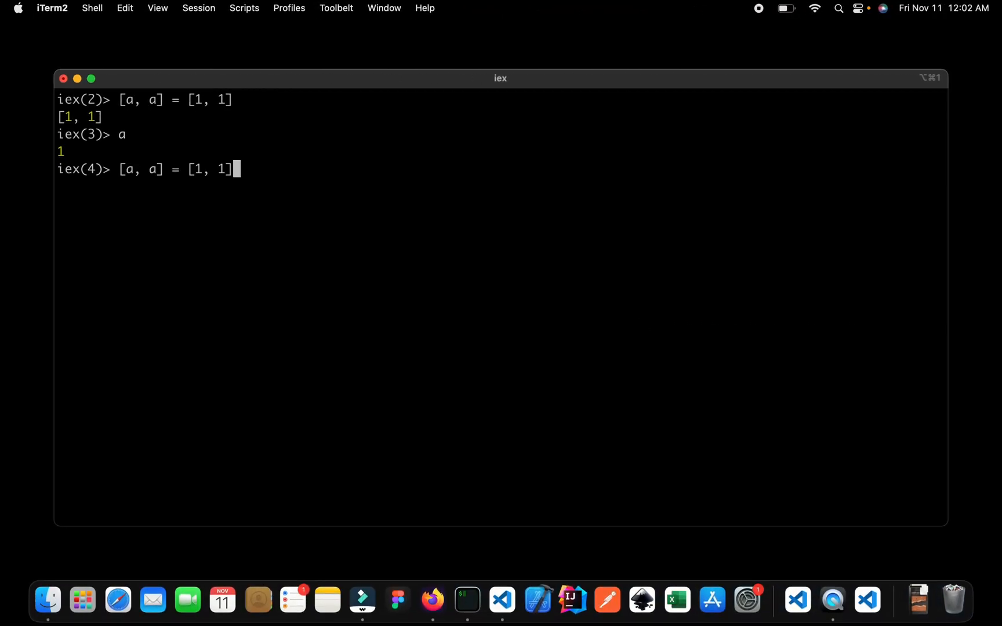
{"action": "type", "text": "2"}
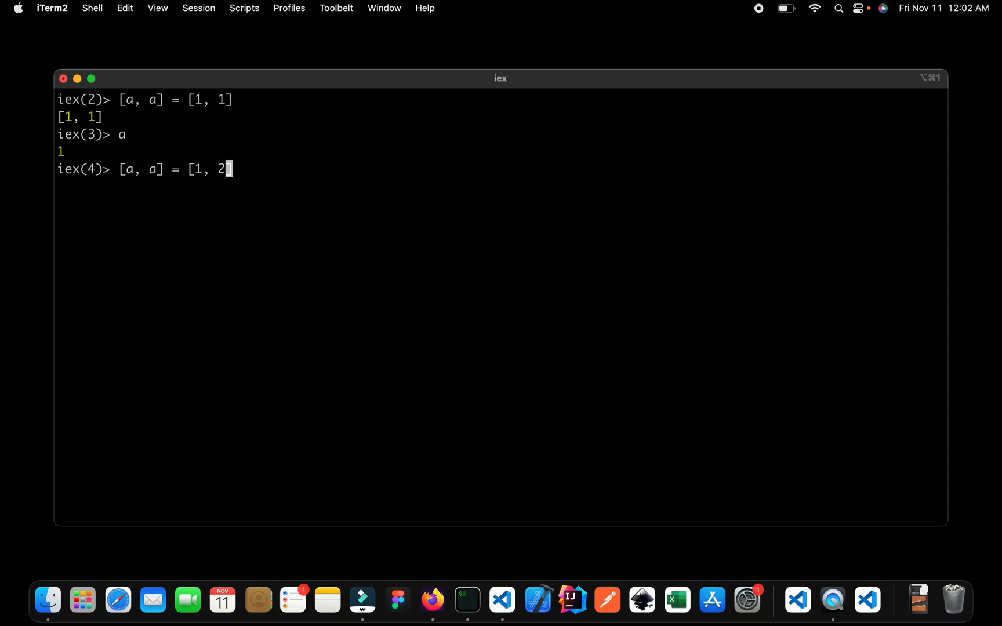
{"action": "type", "text": "]"}
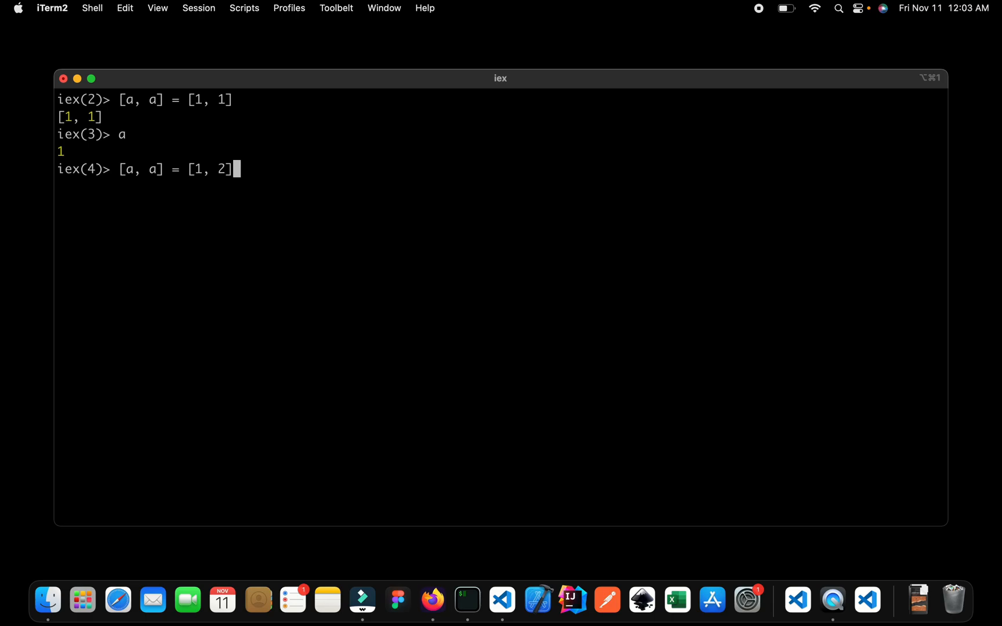
{"action": "key", "text": "Return"}
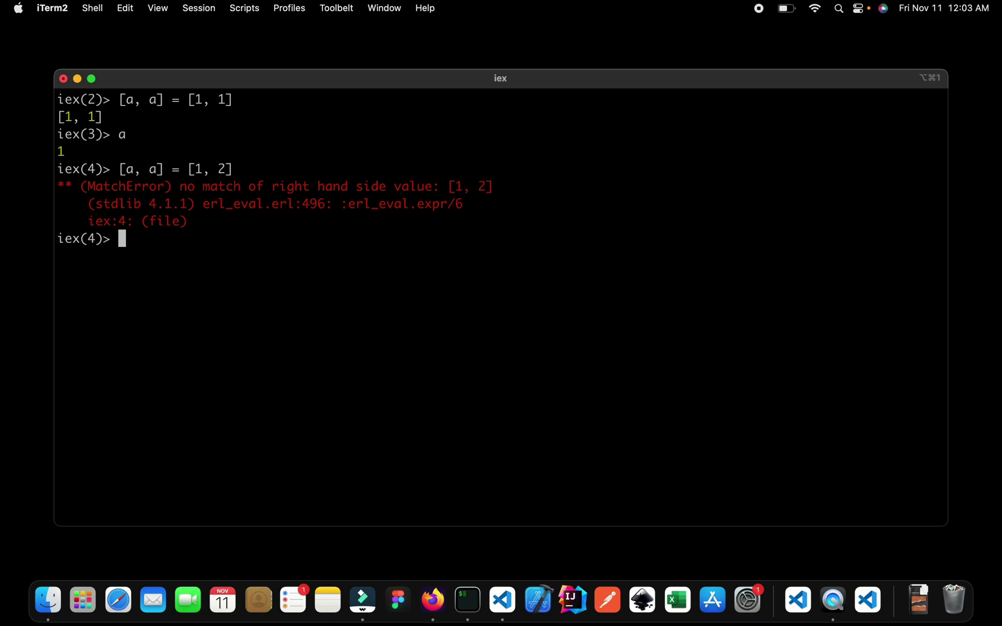
{"action": "mouse_move", "coordinate": [386, 336]}
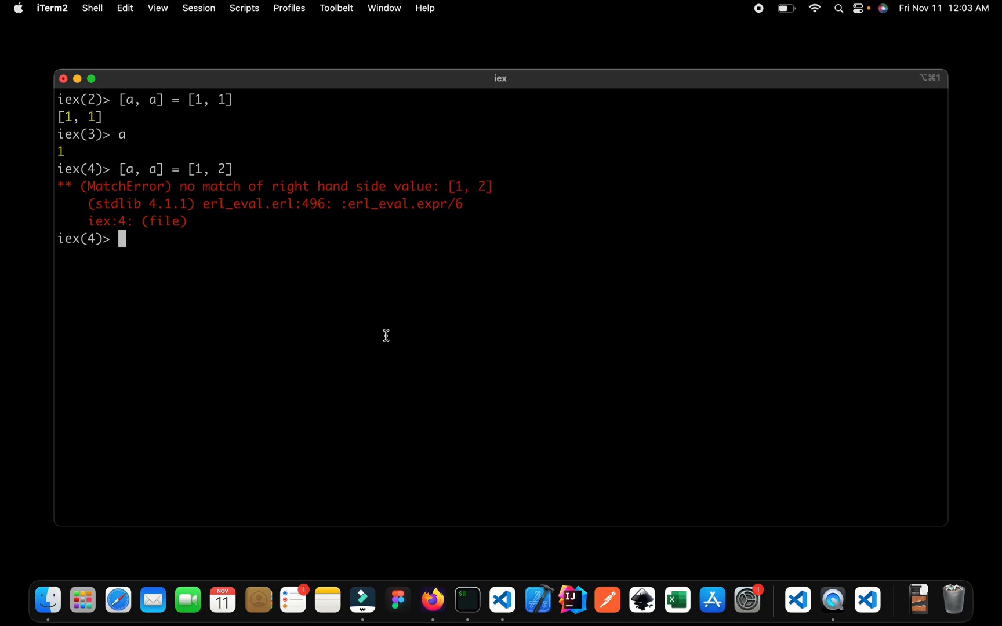
{"action": "mouse_move", "coordinate": [208, 203]}
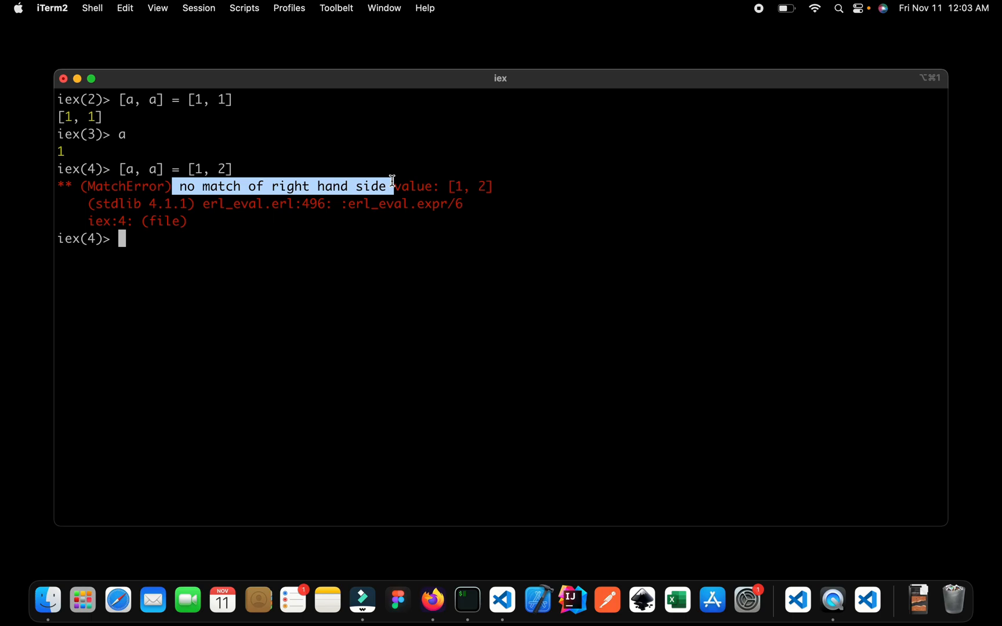
{"action": "mouse_move", "coordinate": [192, 154]}
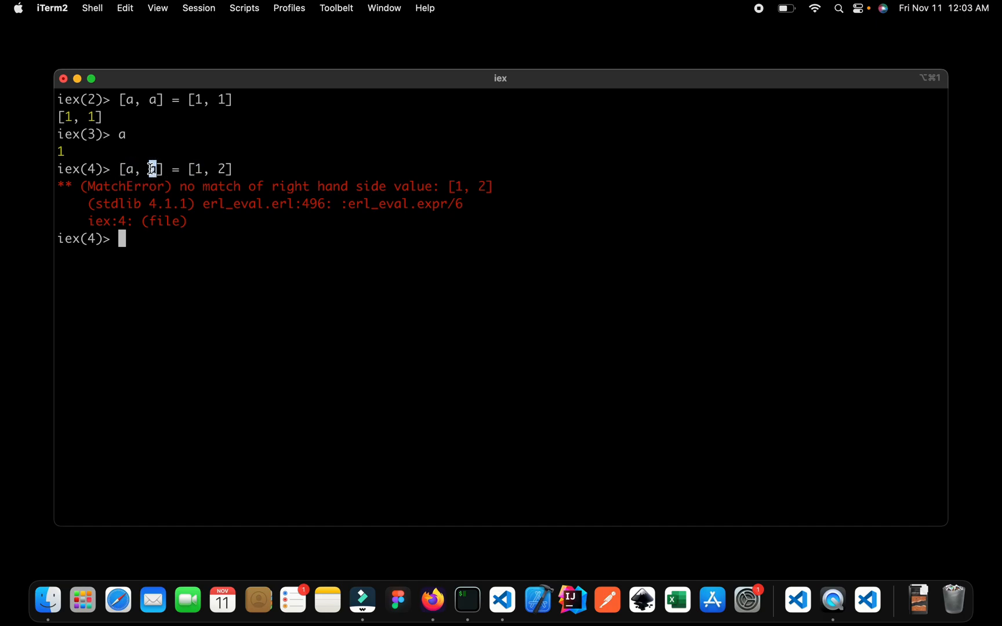
{"action": "mouse_move", "coordinate": [159, 190]}
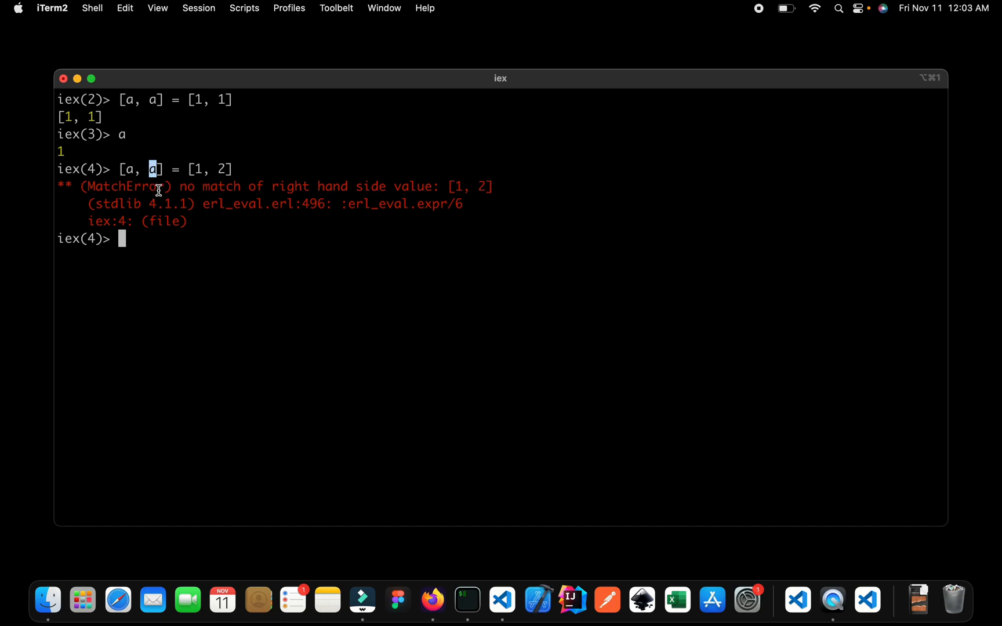
{"action": "mouse_move", "coordinate": [208, 170]}
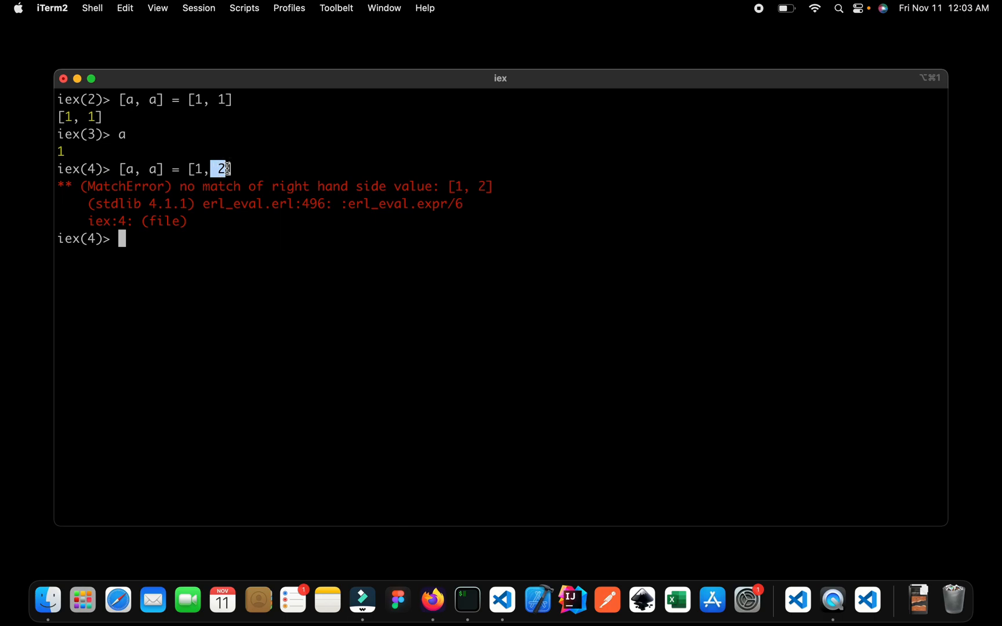
{"action": "mouse_move", "coordinate": [200, 169]}
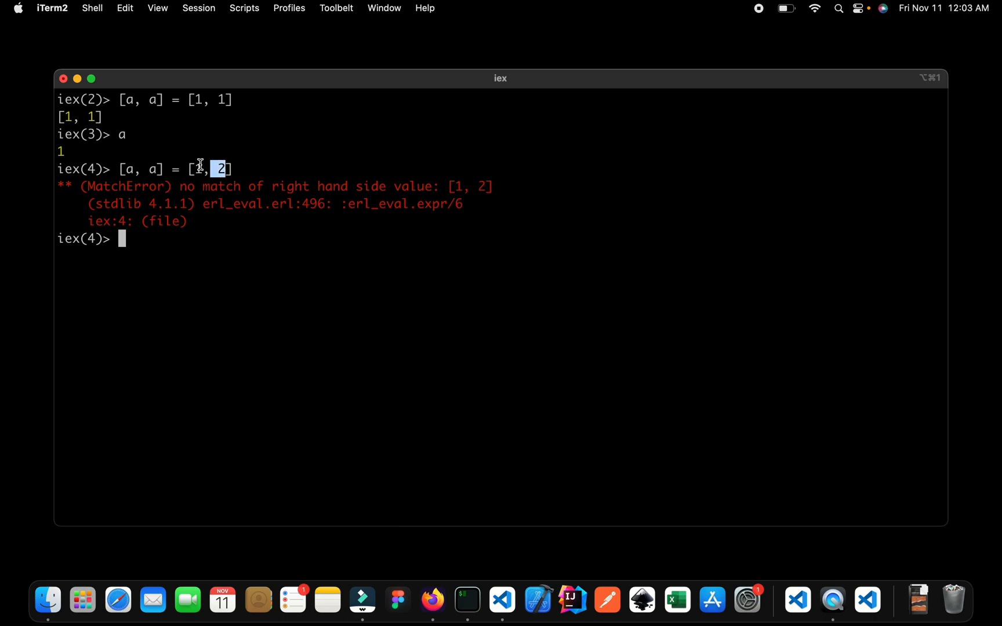
{"action": "mouse_move", "coordinate": [204, 198]}
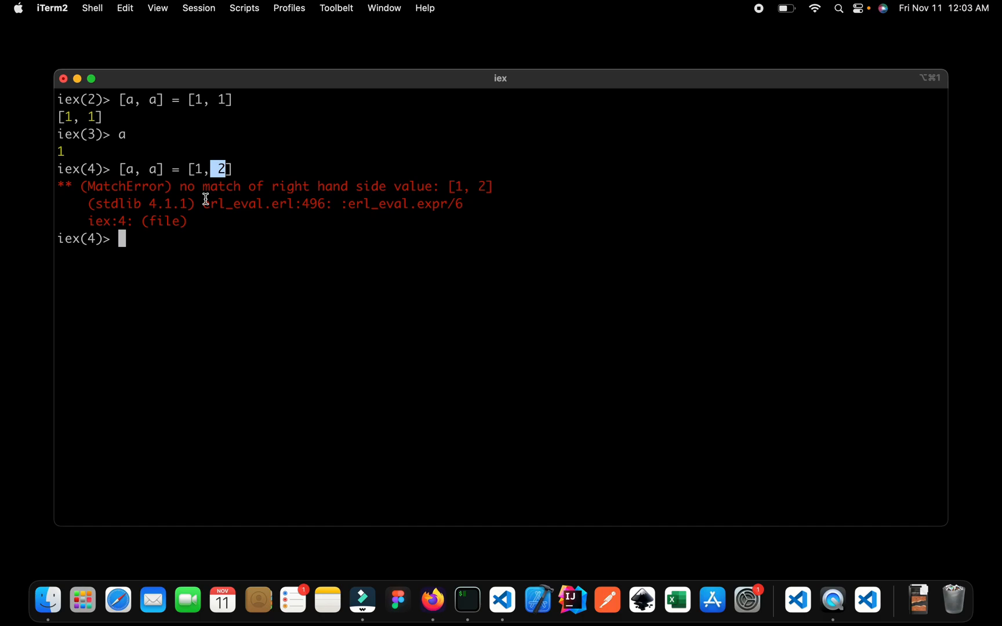
{"action": "mouse_move", "coordinate": [276, 305]}
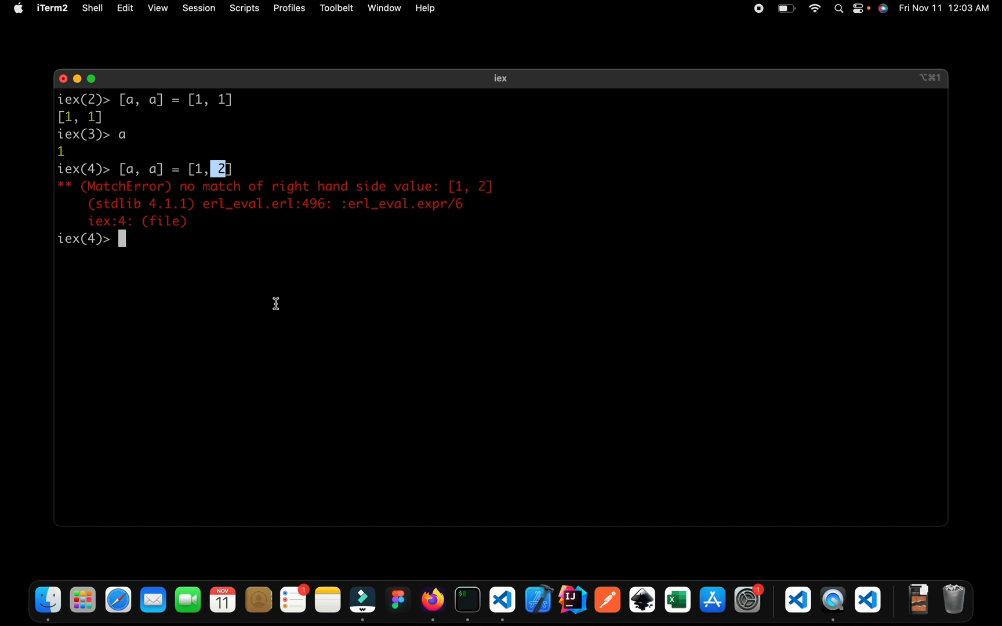
{"action": "mouse_move", "coordinate": [419, 378]}
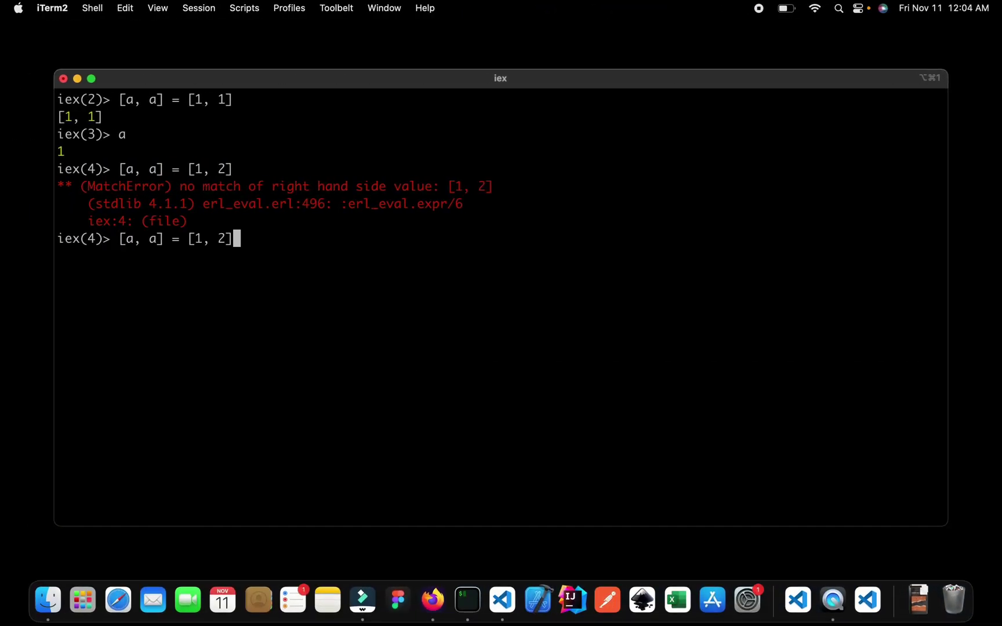
- Match [a, b] = [1, 2], showing a is 1 and b is 2
{"action": "key", "text": "Left"}
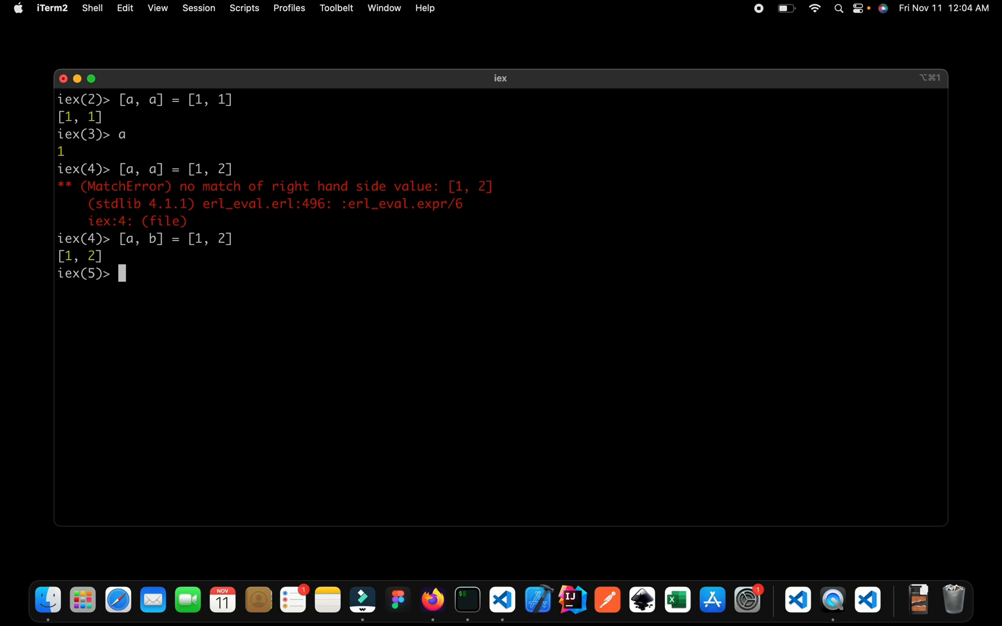
{"action": "mouse_move", "coordinate": [205, 244]}
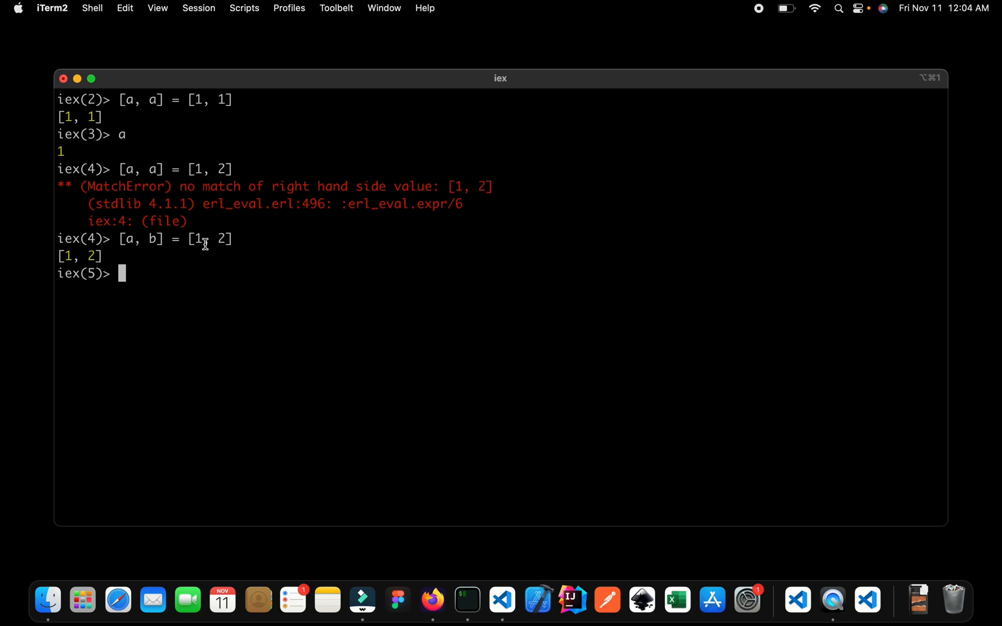
{"action": "double_click", "coordinate": [197, 238]}
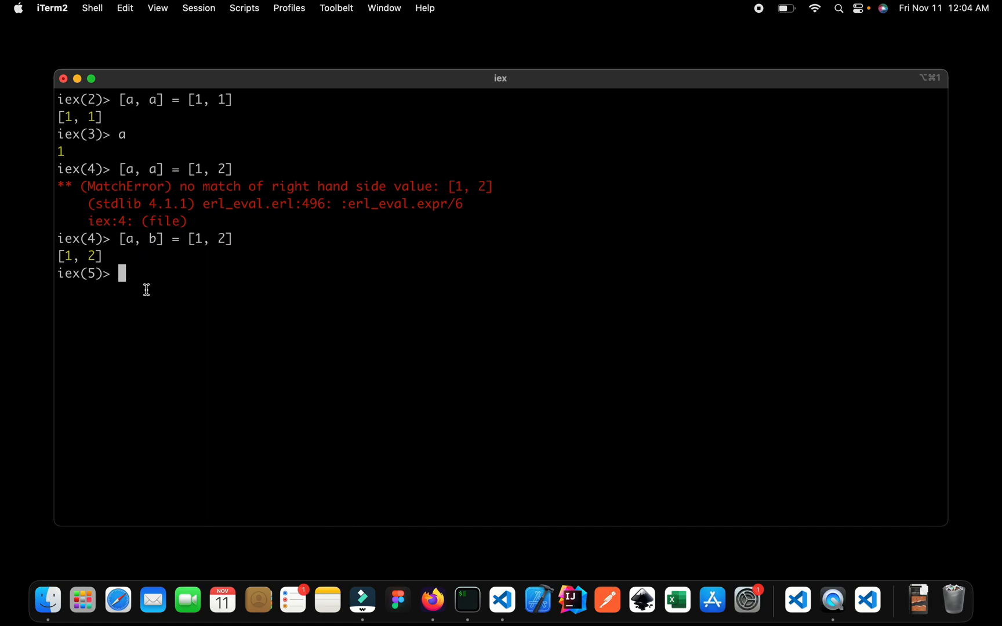
{"action": "type", "text": "a"}
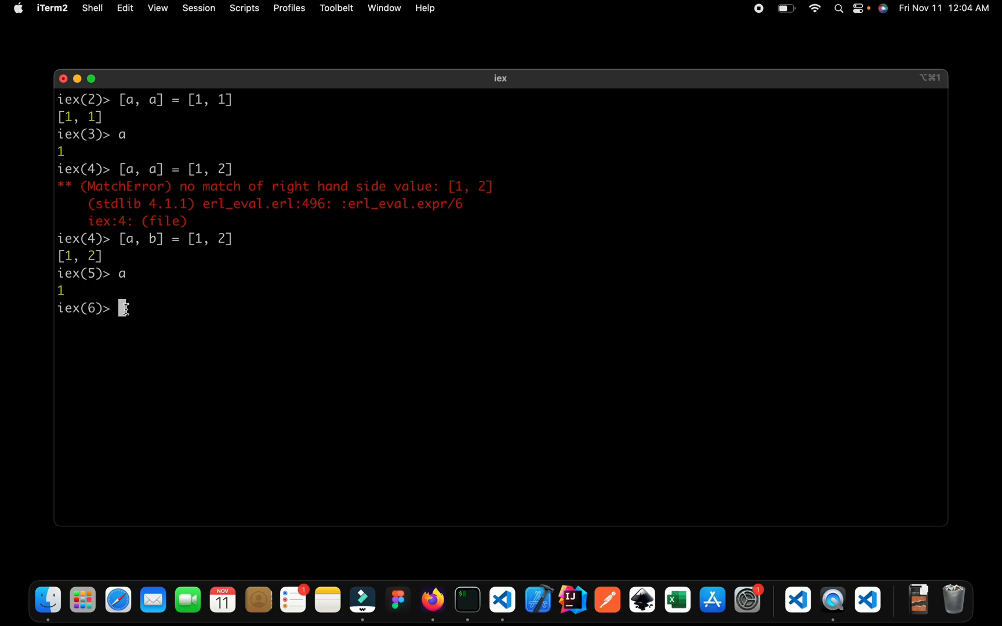
{"action": "type", "text": "b"}
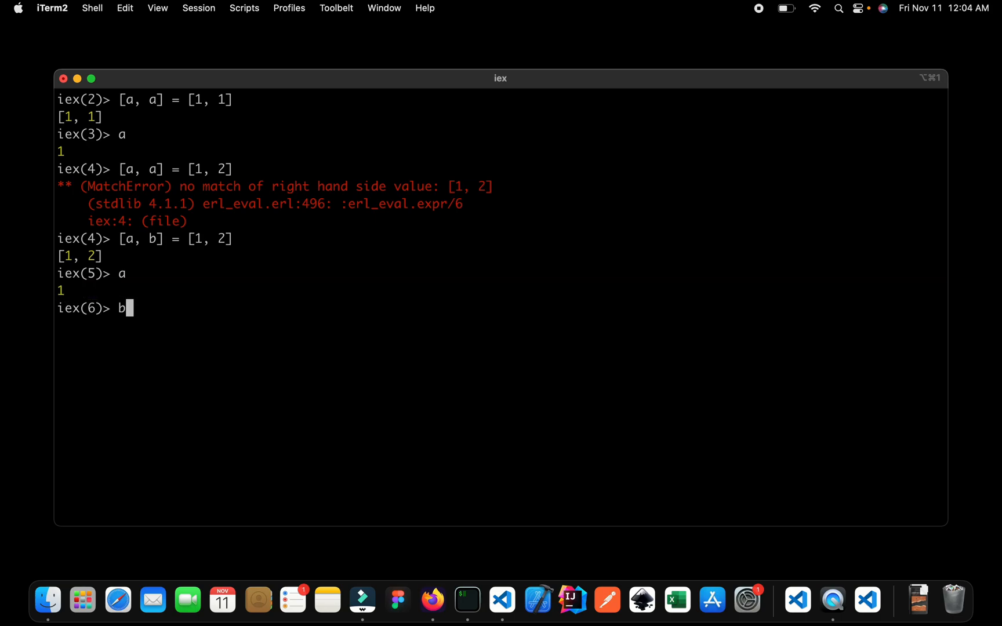
{"action": "key", "text": "Return"}
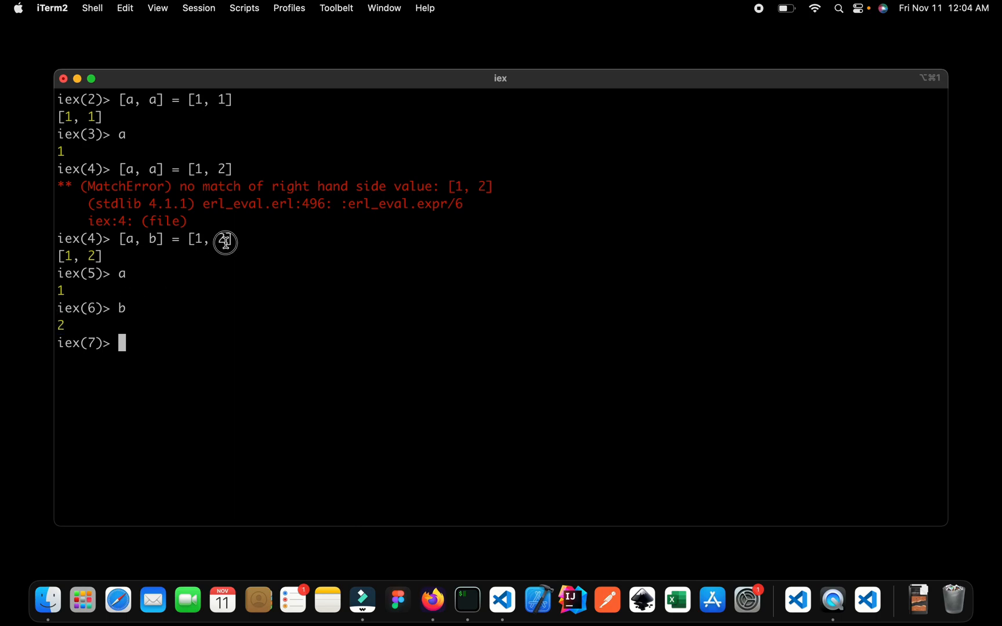
{"action": "mouse_move", "coordinate": [209, 270]}
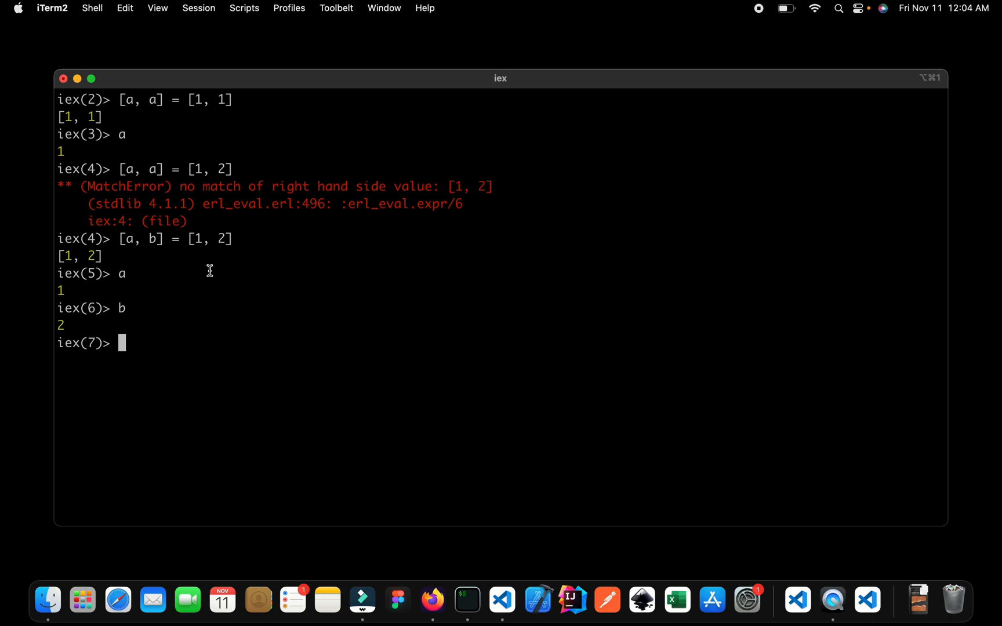
{"action": "double_click", "coordinate": [209, 239]}
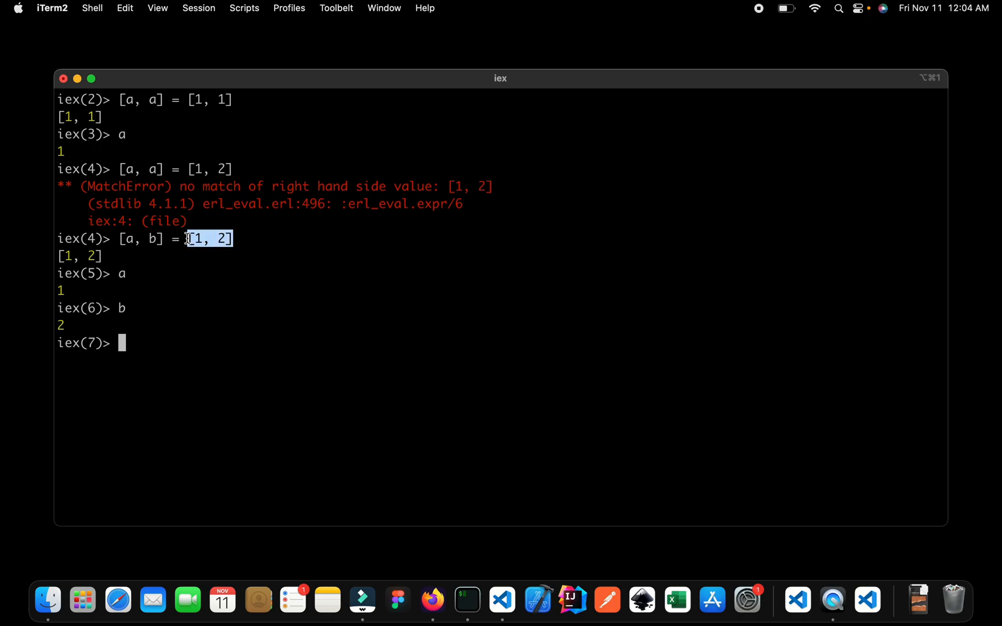